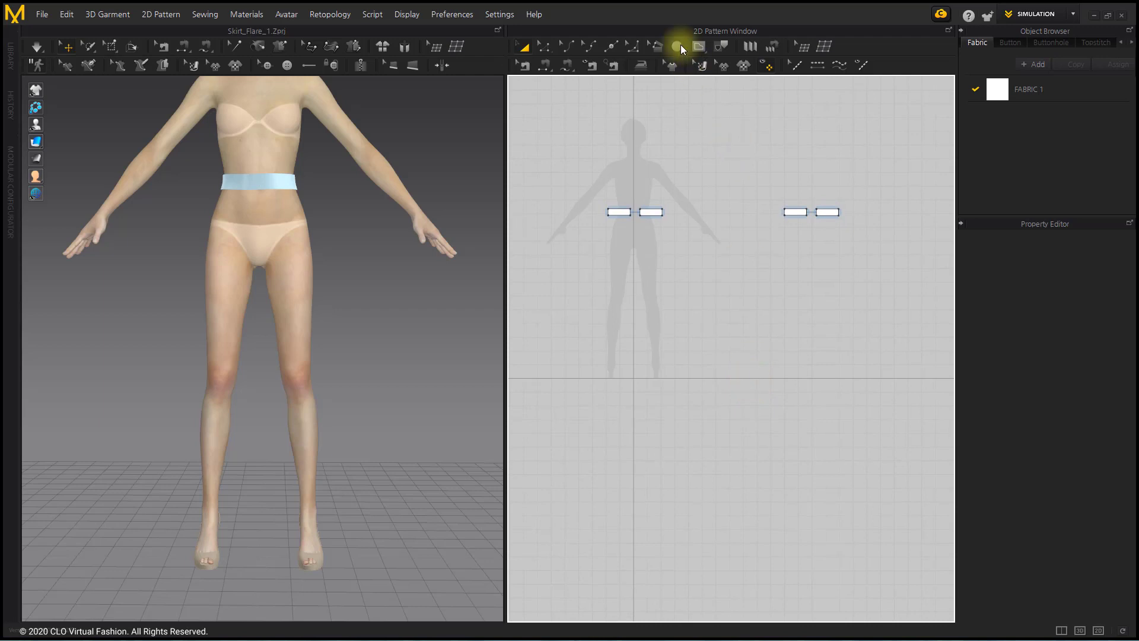
# Step: Choose the Ellipse tool from the basic shapes list
pyautogui.click(675, 46)
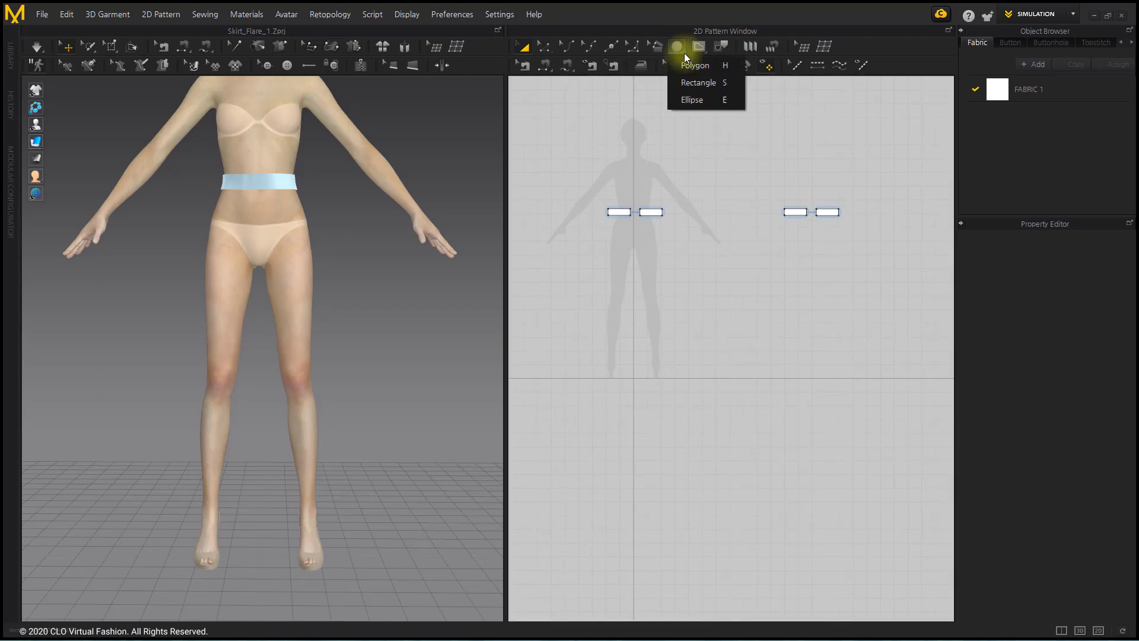
pyautogui.click(694, 64)
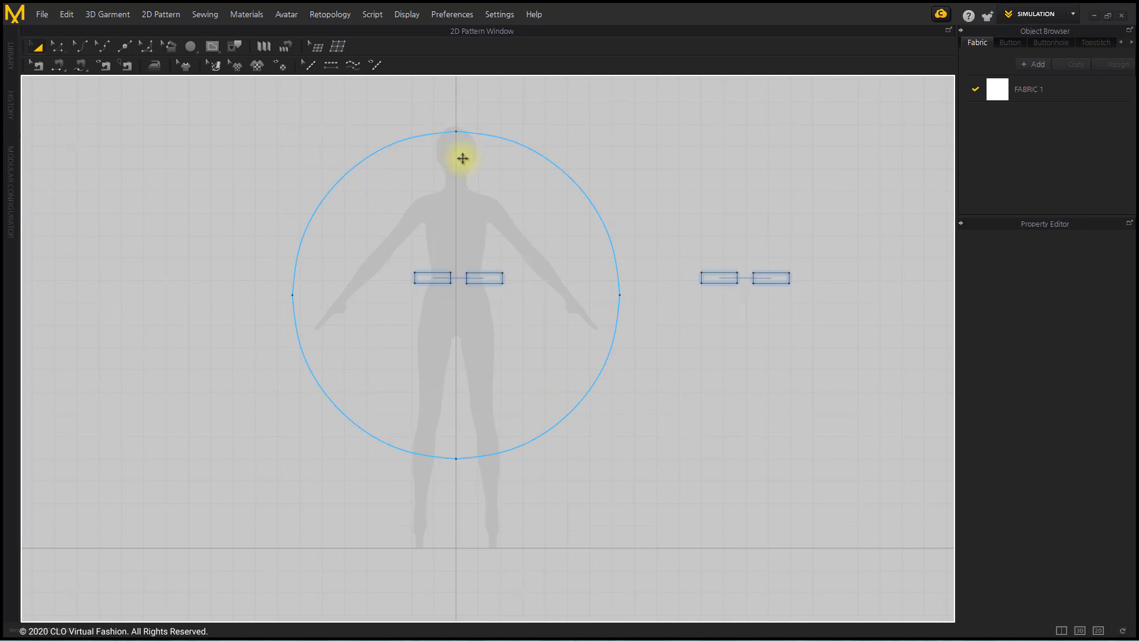
pyautogui.moveTo(661, 343)
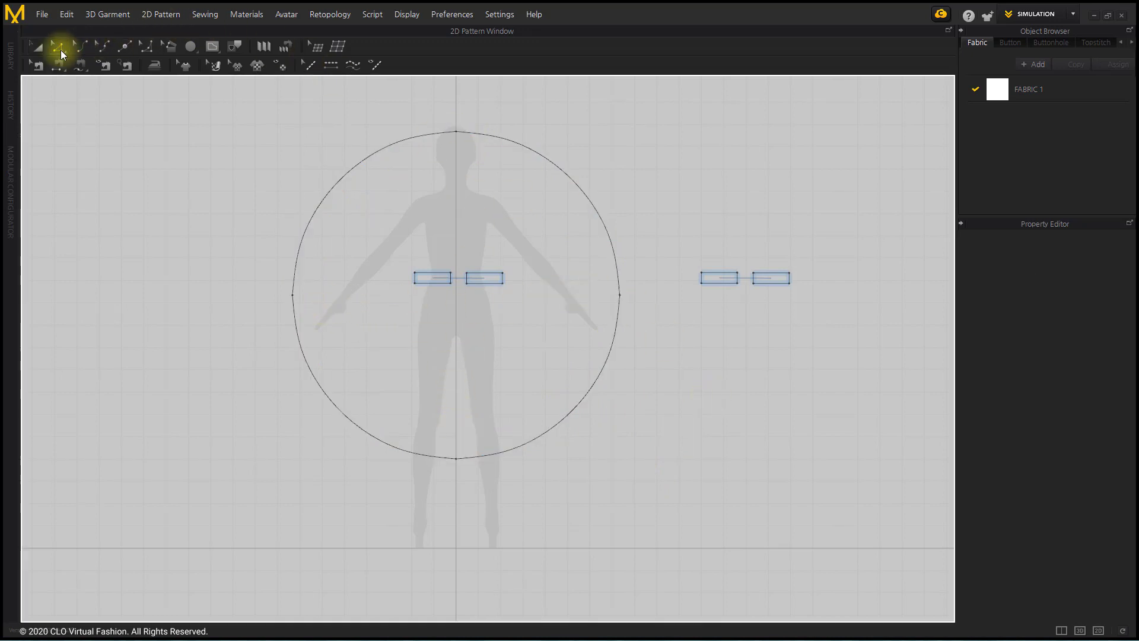
# Step: Split the semicircle's top edge at its midpoint and delete the left half, leaving a quarter circle
pyautogui.click(456, 135)
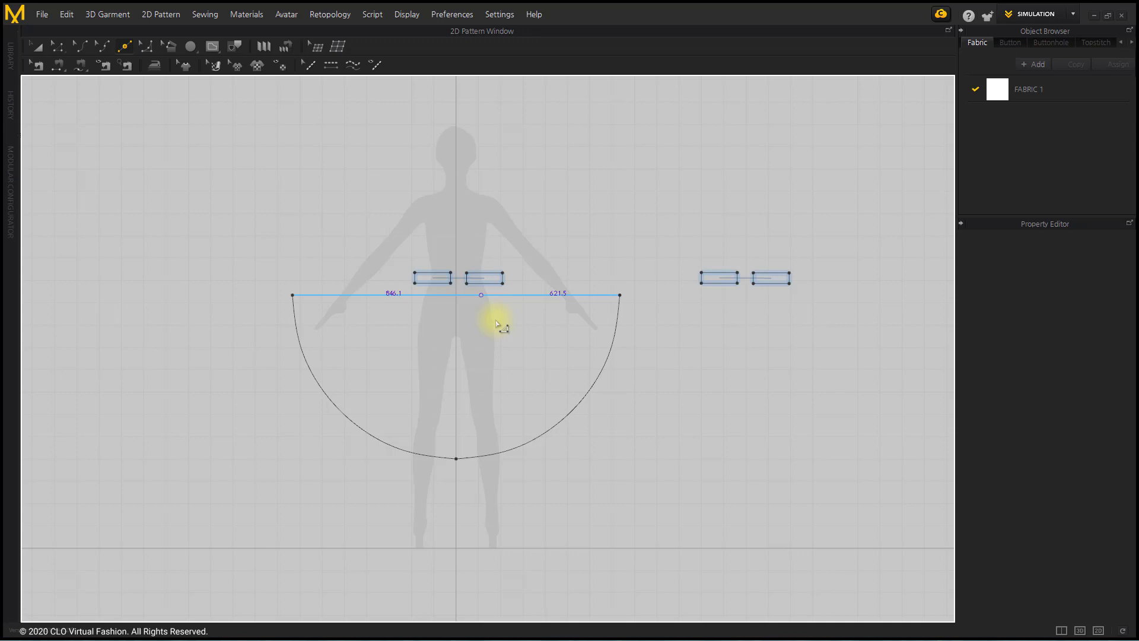
pyautogui.click(480, 295)
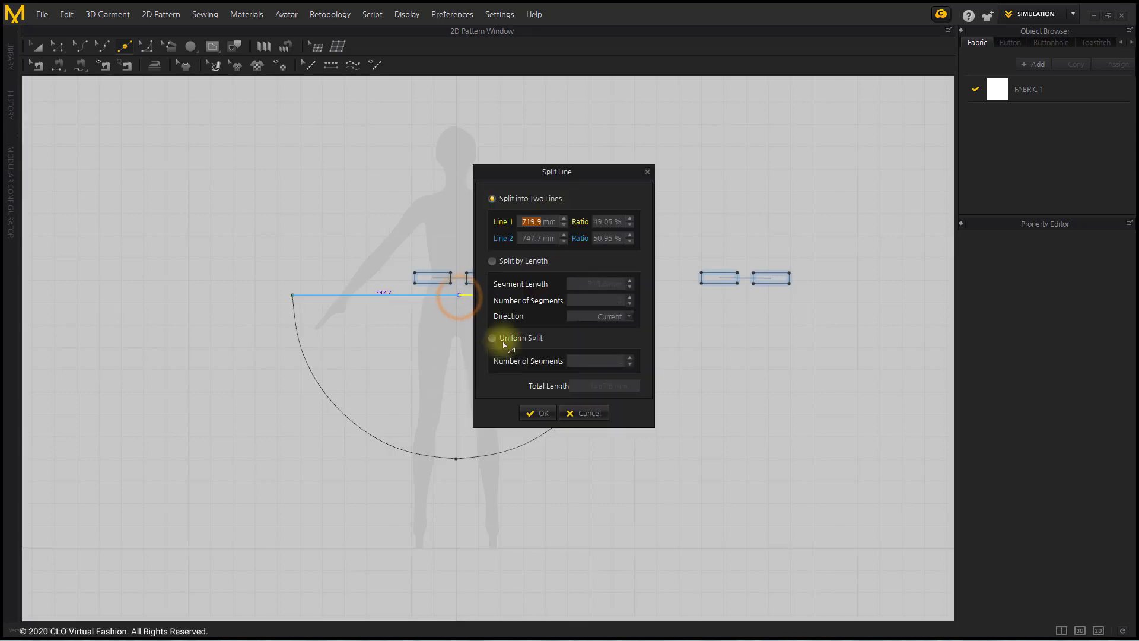
pyautogui.click(537, 413)
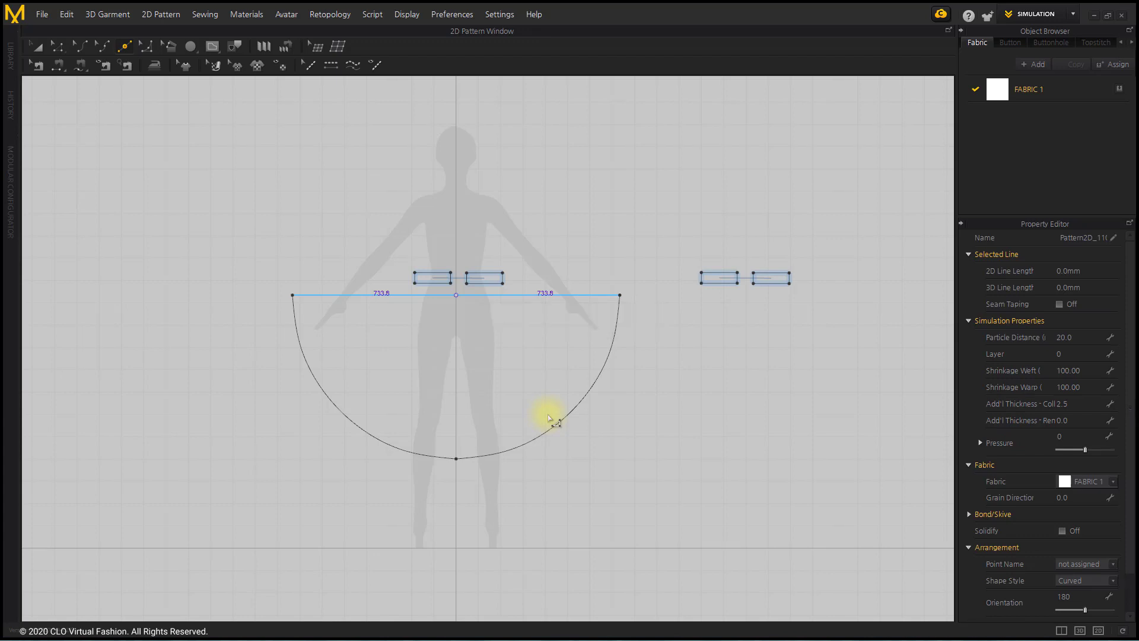
pyautogui.click(59, 46)
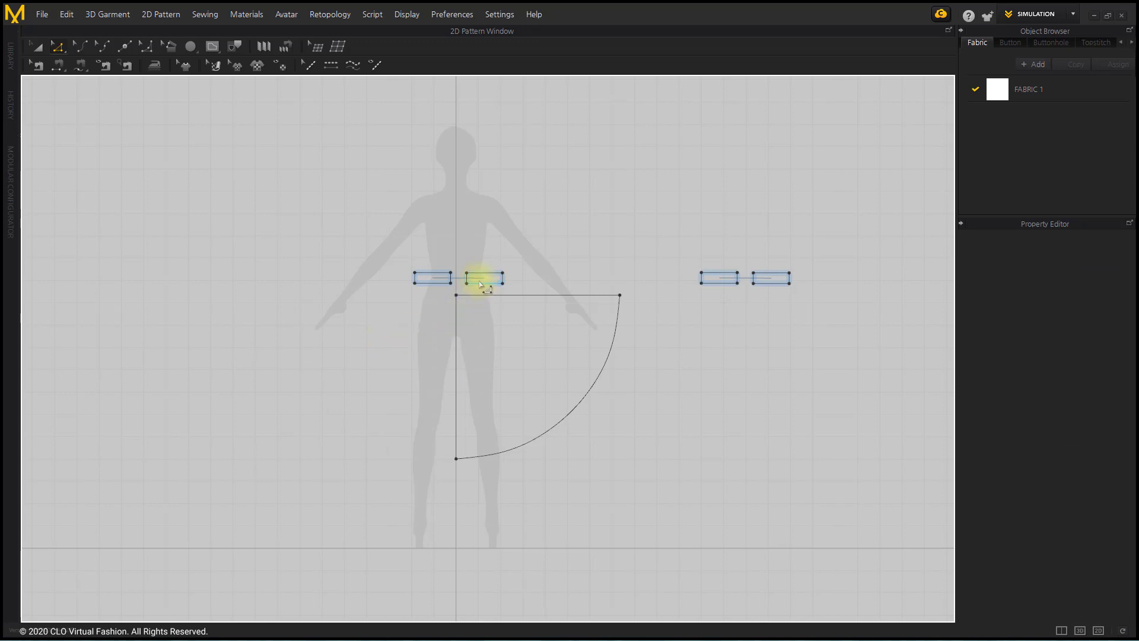
pyautogui.click(482, 278)
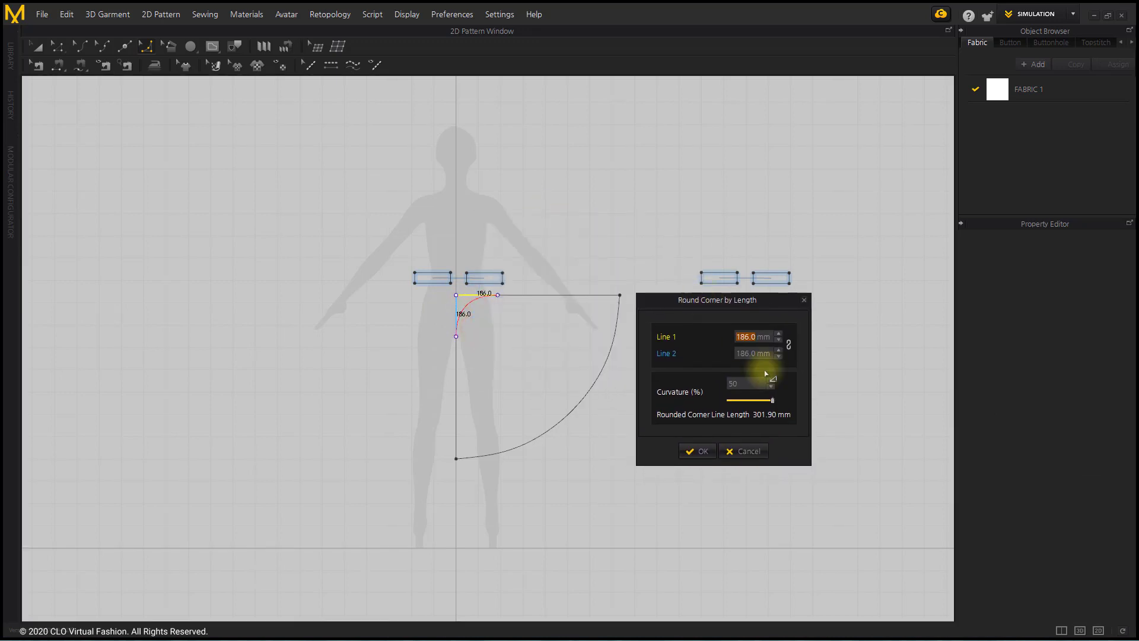
# Step: Round the waist corner inward with both lengths 100 mm and curvature -50
pyautogui.click(751, 353)
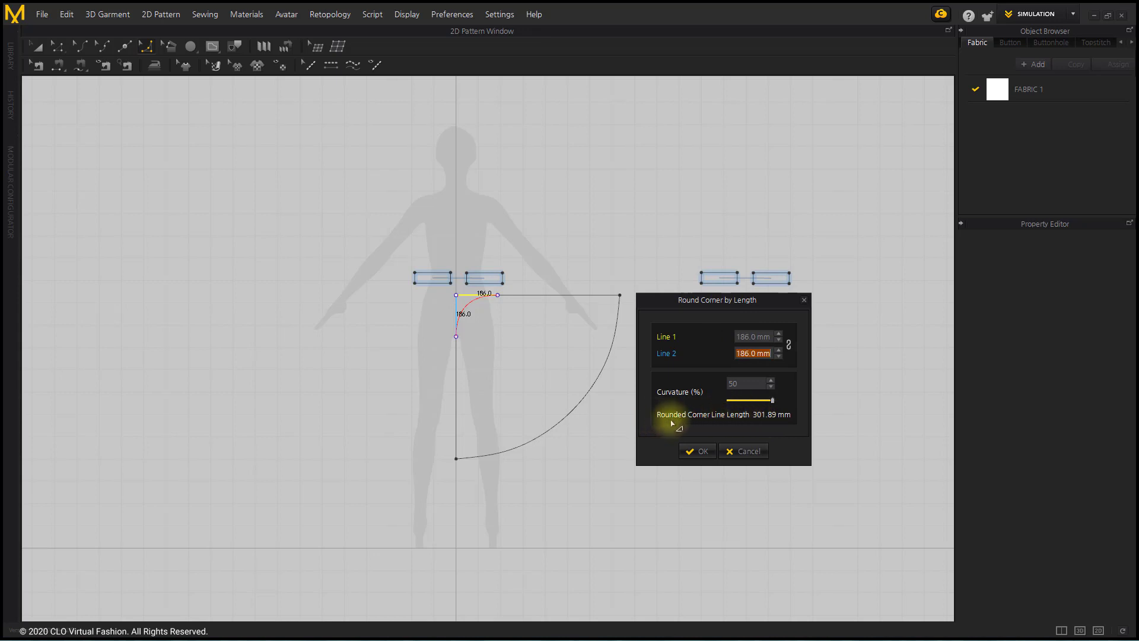
pyautogui.moveTo(780, 421)
pyautogui.write('104')
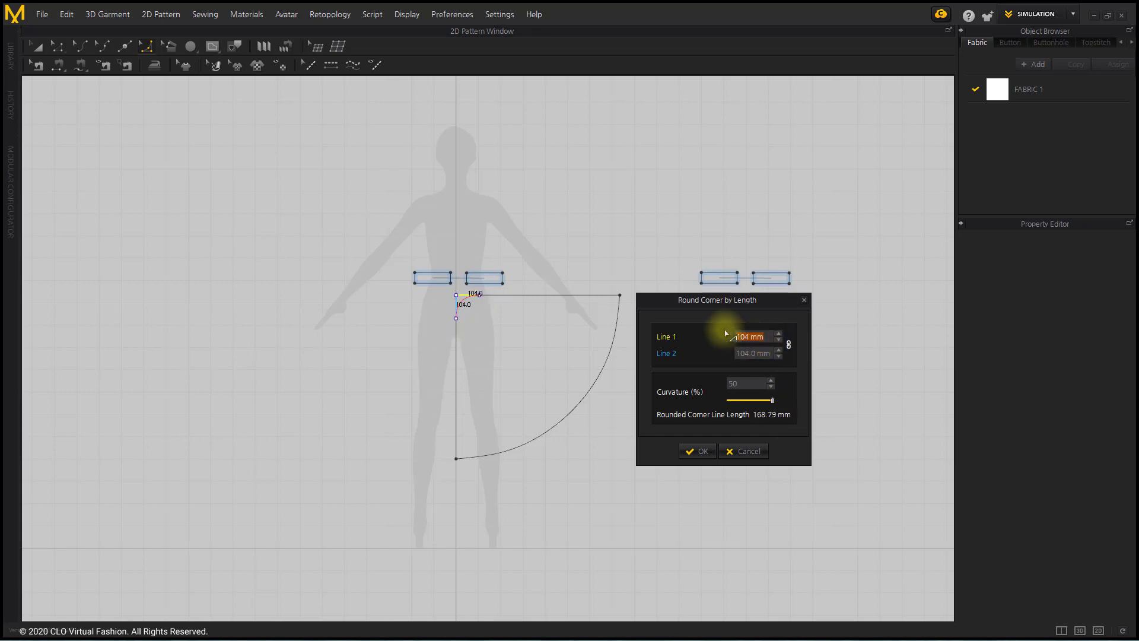
pyautogui.click(779, 340)
pyautogui.write('100')
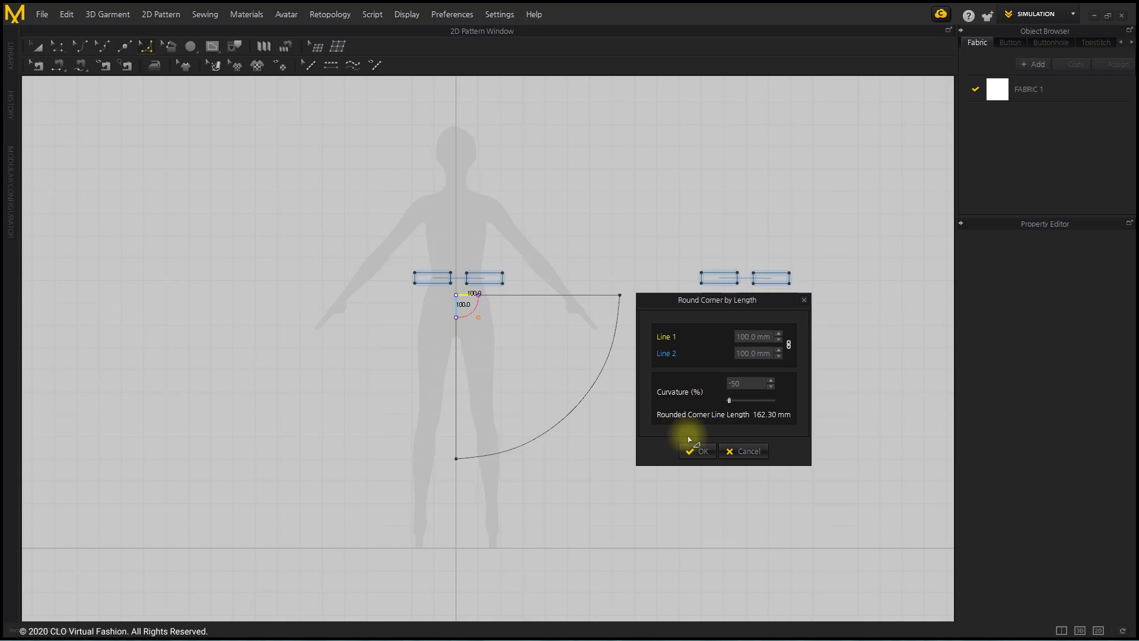
pyautogui.click(696, 450)
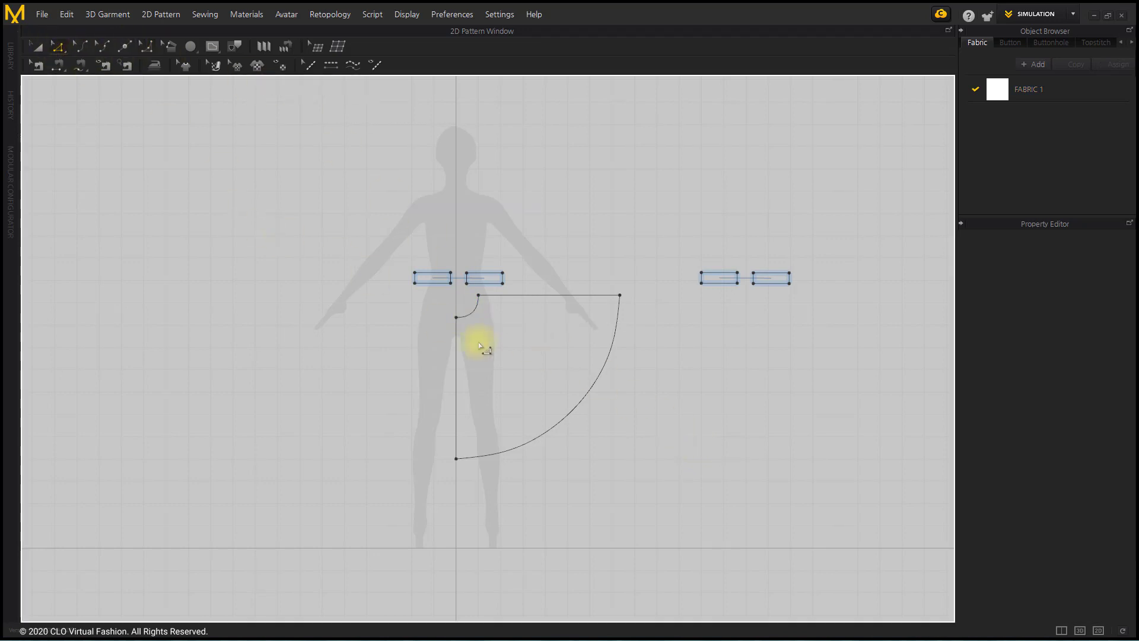
pyautogui.click(484, 287)
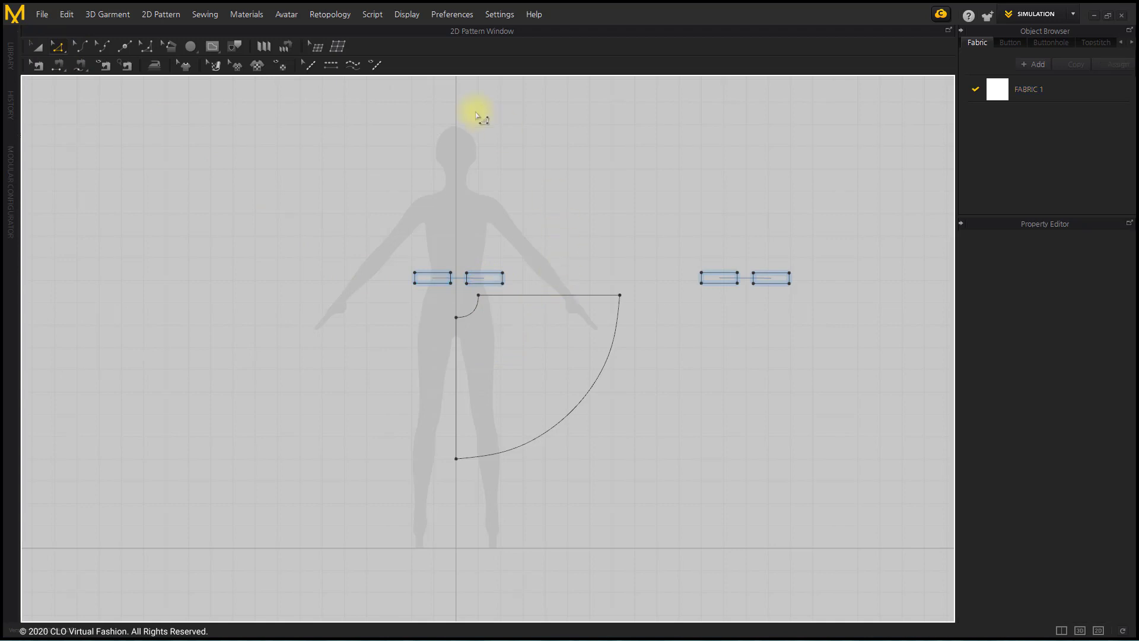
pyautogui.click(501, 363)
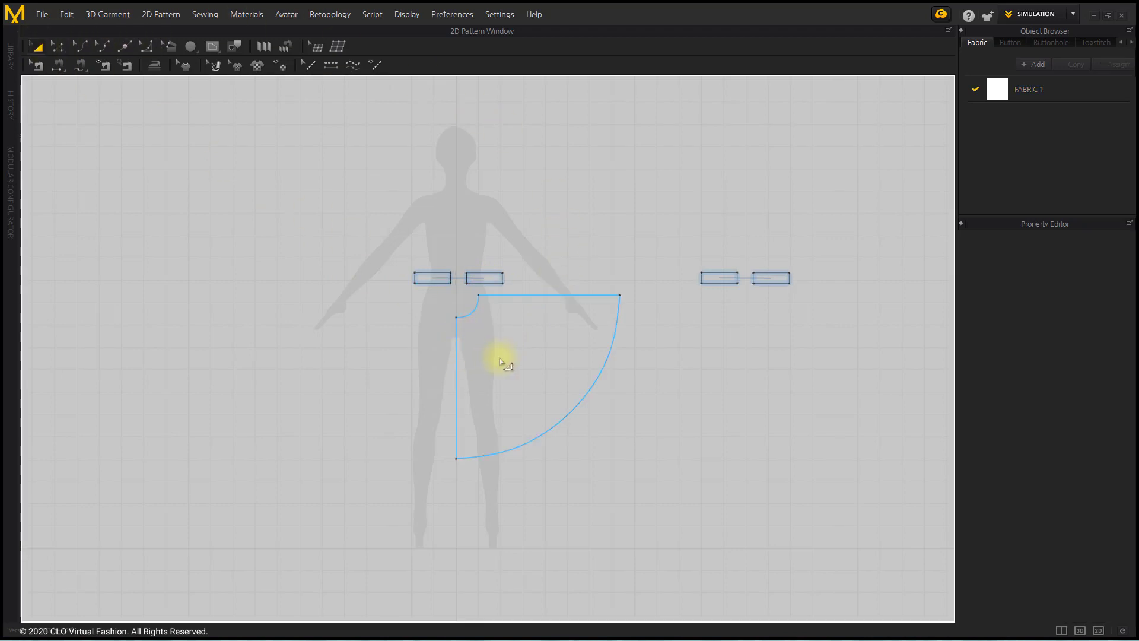
# Step: Unfold the quarter piece symmetrically, paste a duplicate pair, and place waistband pieces above
pyautogui.click(681, 414)
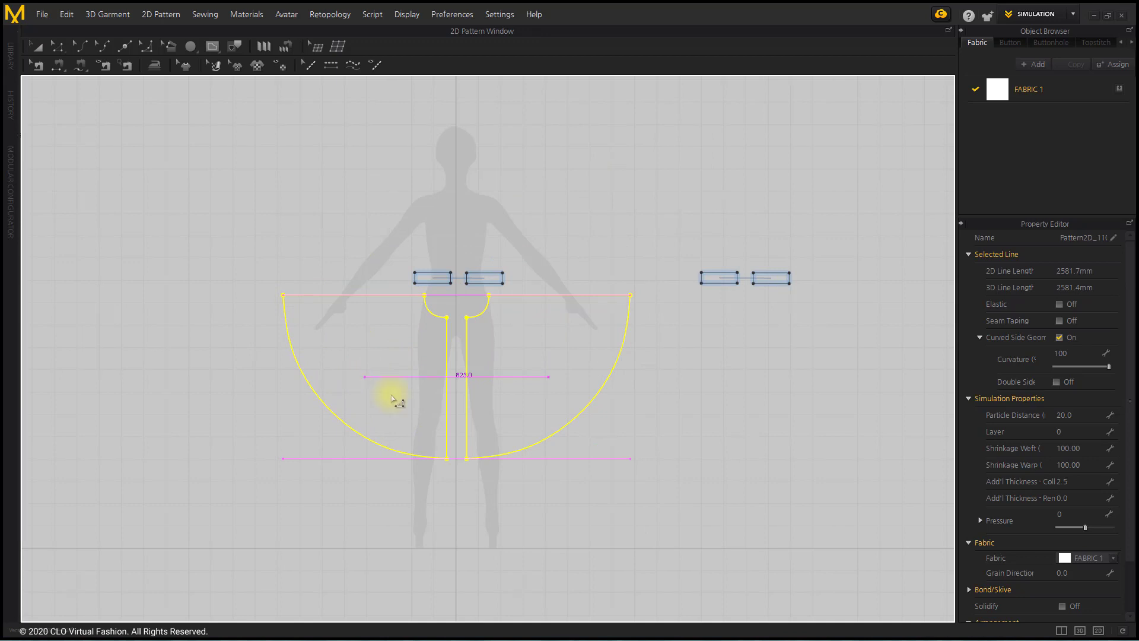
pyautogui.click(629, 502)
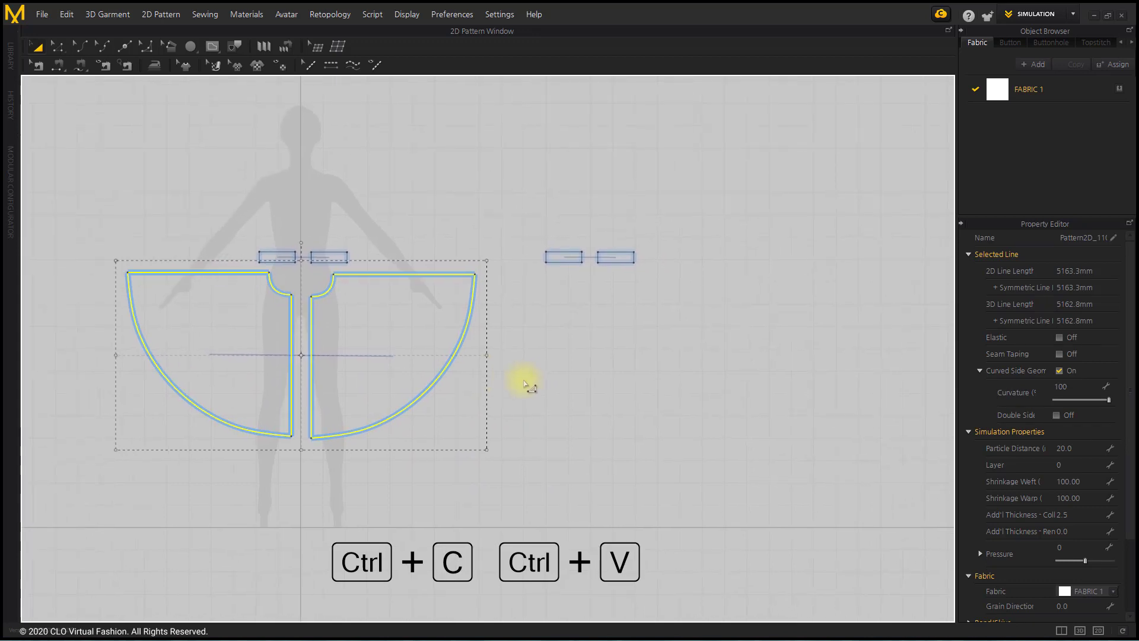
pyautogui.press('ctrl+v')
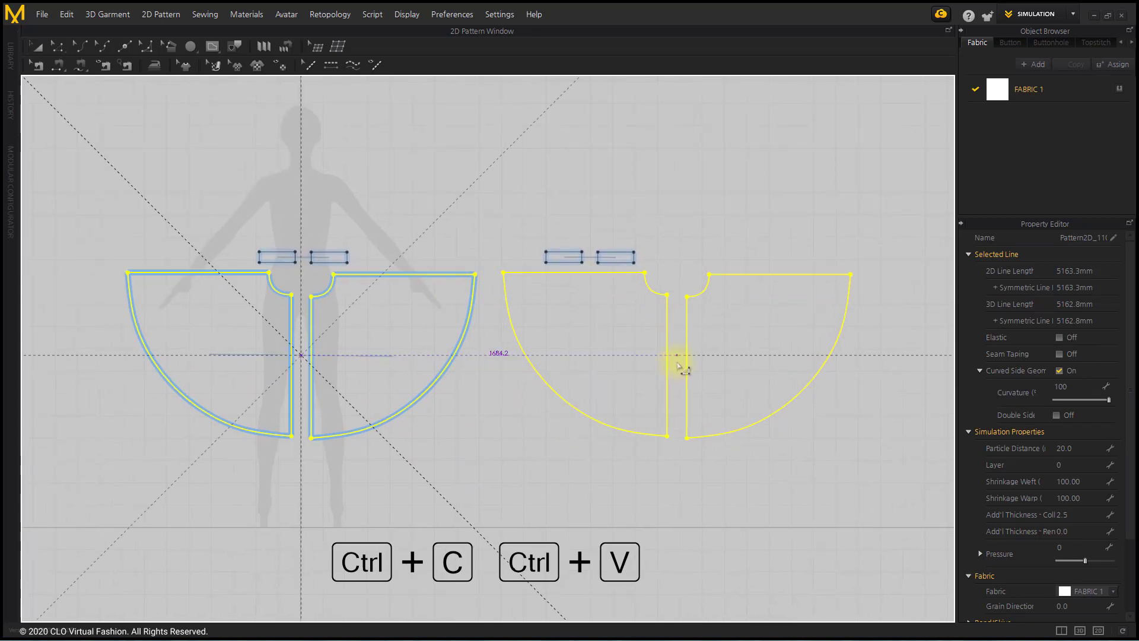
pyautogui.press('ctrl+v')
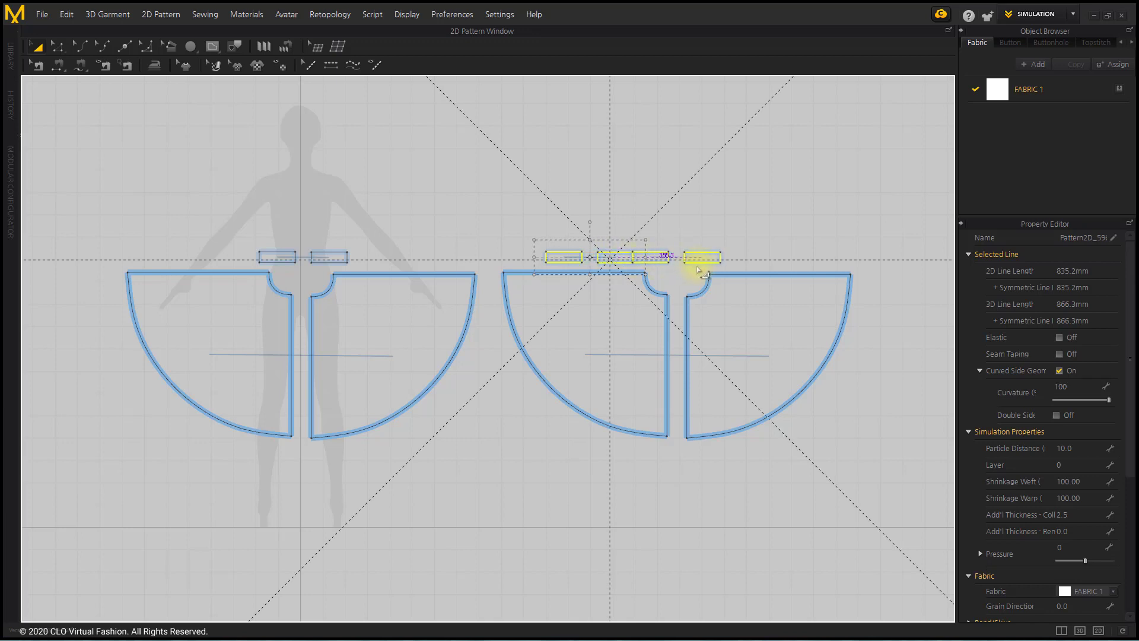
pyautogui.click(1096, 42)
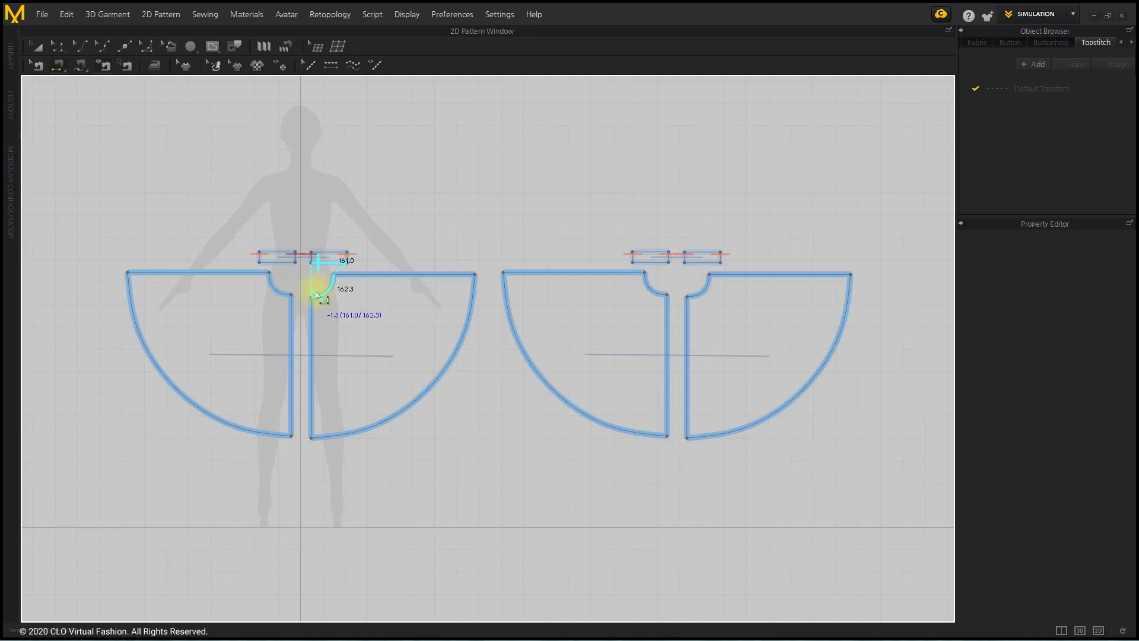
# Step: Sew the waistband edge to the skirt panel's curved waist
pyautogui.click(693, 256)
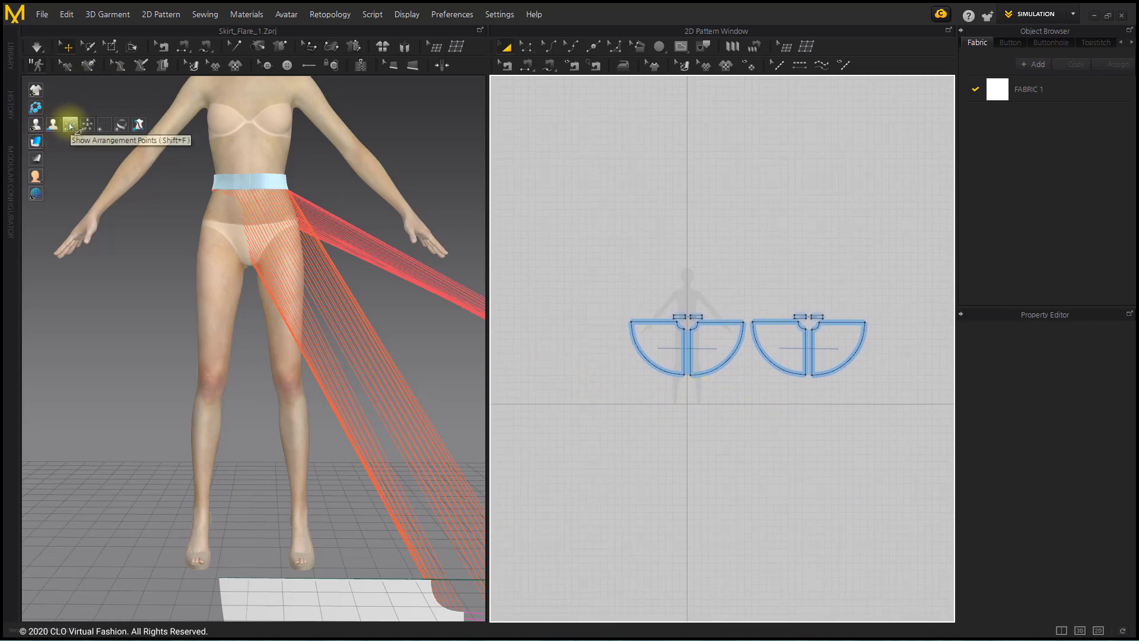
# Step: Show arrangement points and place the front and back skirt panels on the avatar's hips
pyautogui.click(70, 124)
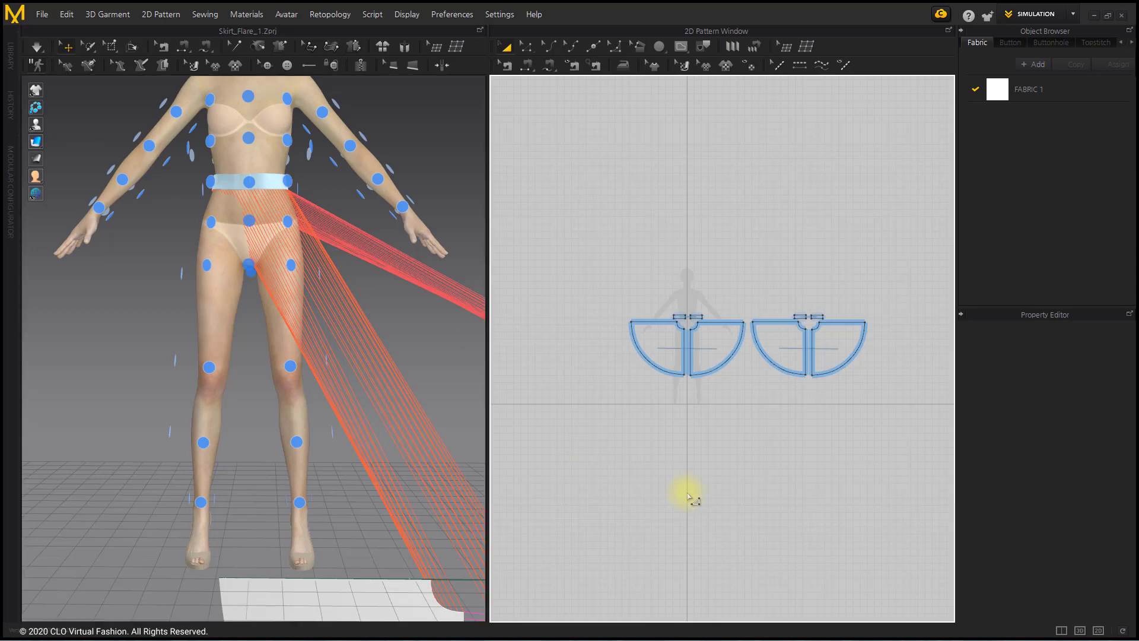
pyautogui.click(691, 341)
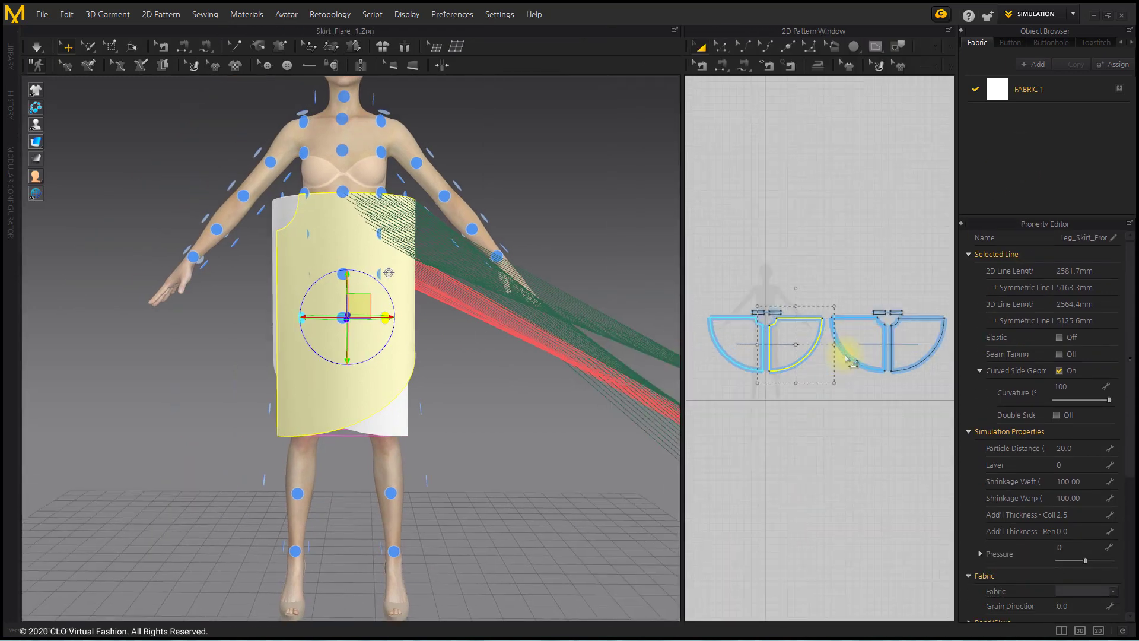
pyautogui.scroll(-3)
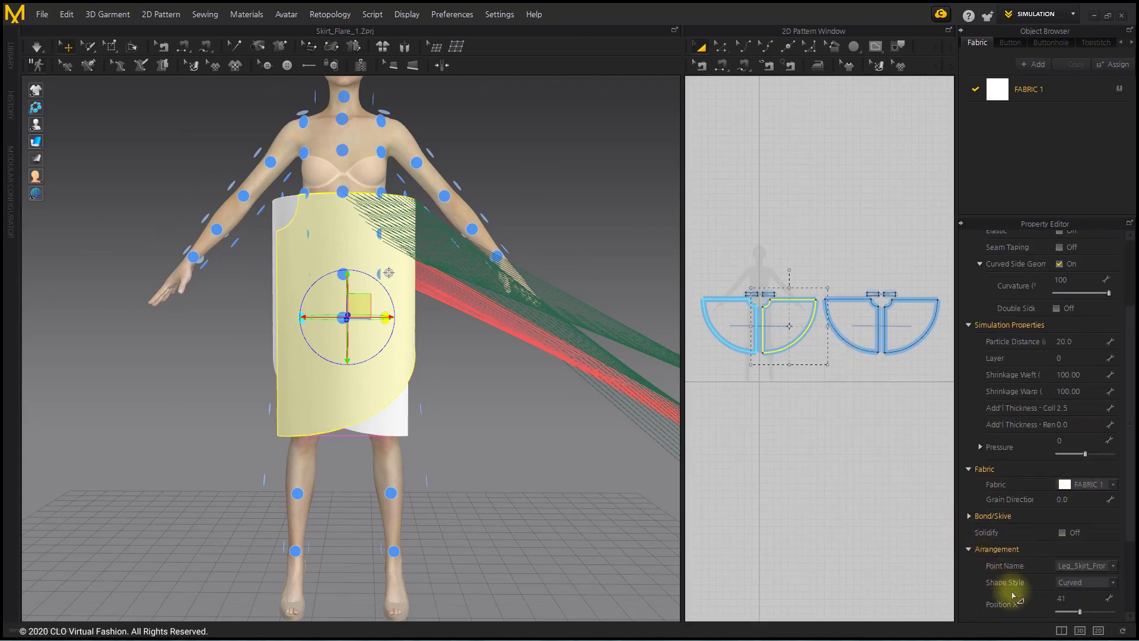
pyautogui.scroll(-3)
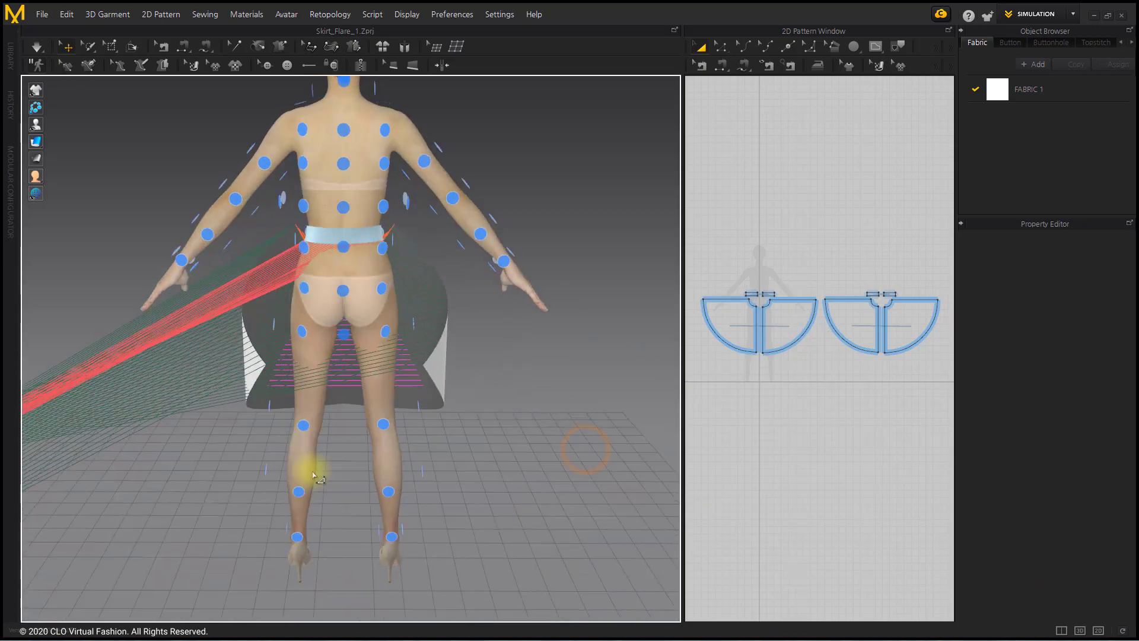
pyautogui.click(904, 320)
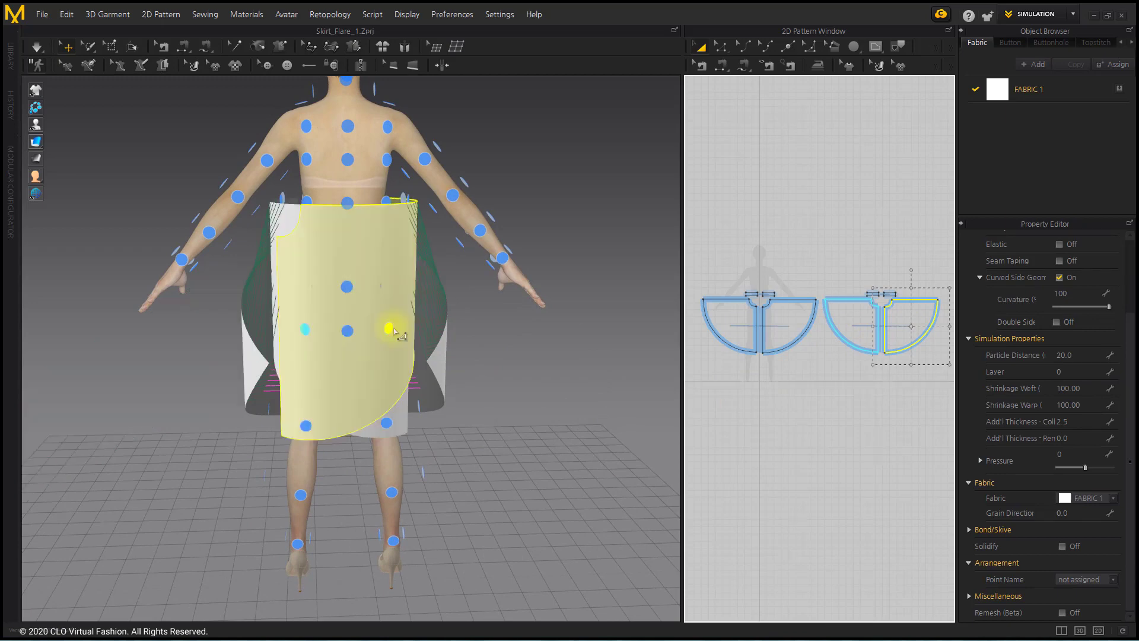
pyautogui.click(391, 328)
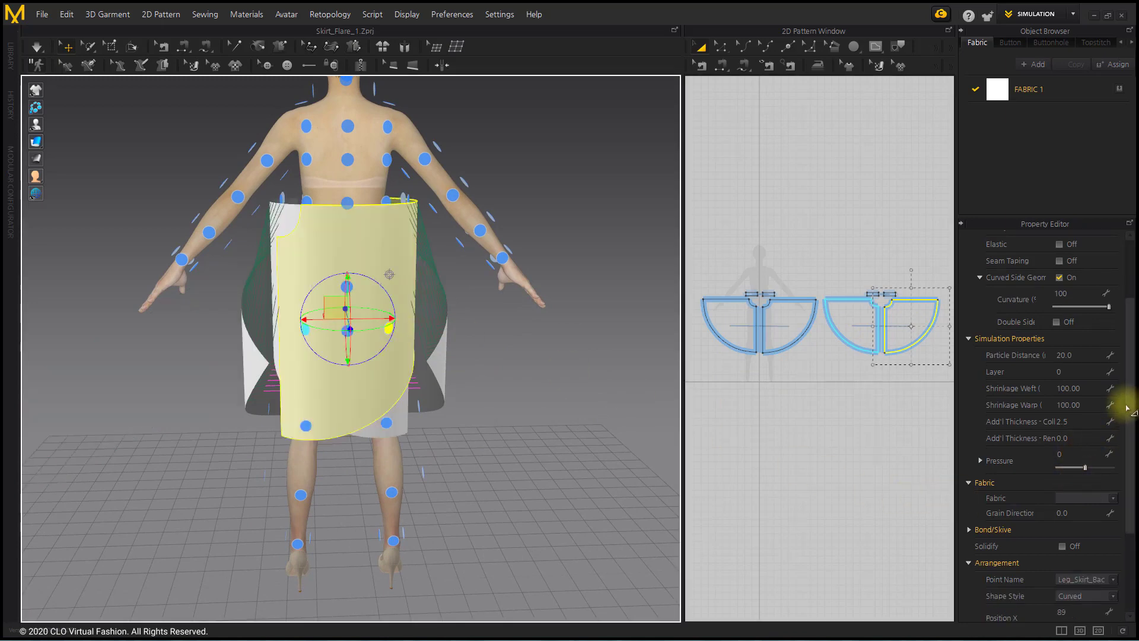
pyautogui.scroll(-3)
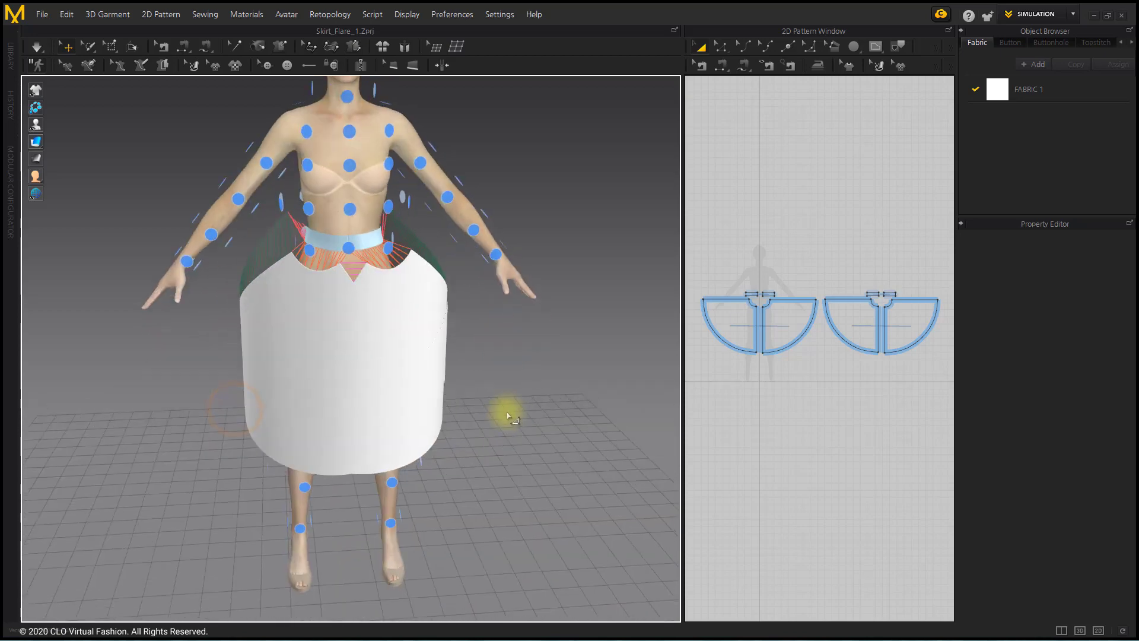
# Step: Simulate the skirt until it drapes, hiding the arrangement points
pyautogui.click(35, 46)
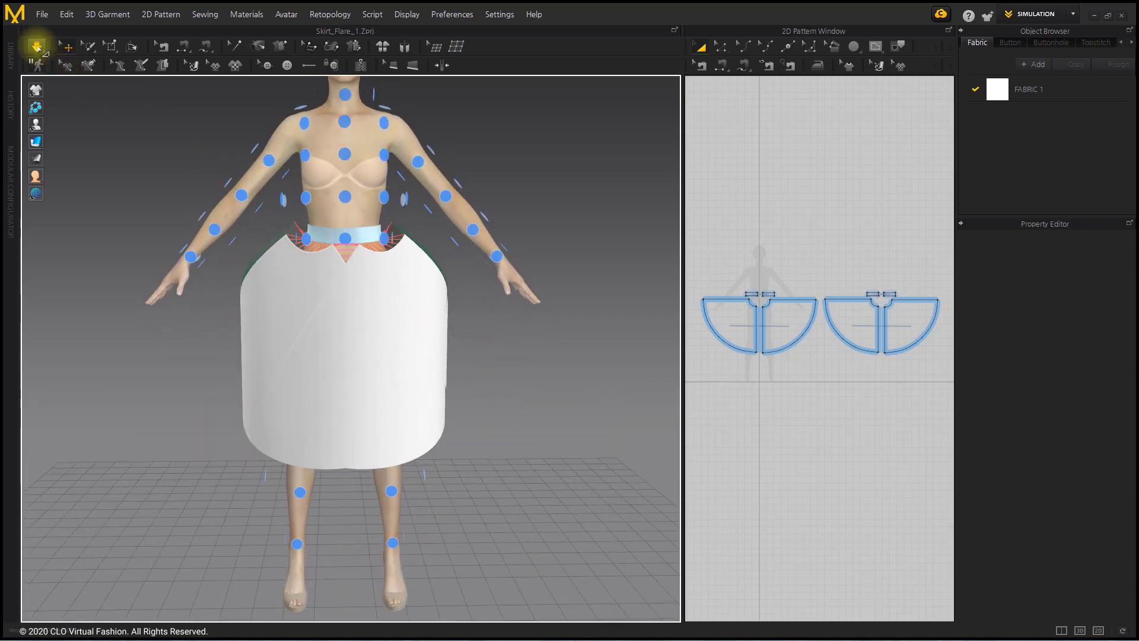
pyautogui.click(37, 46)
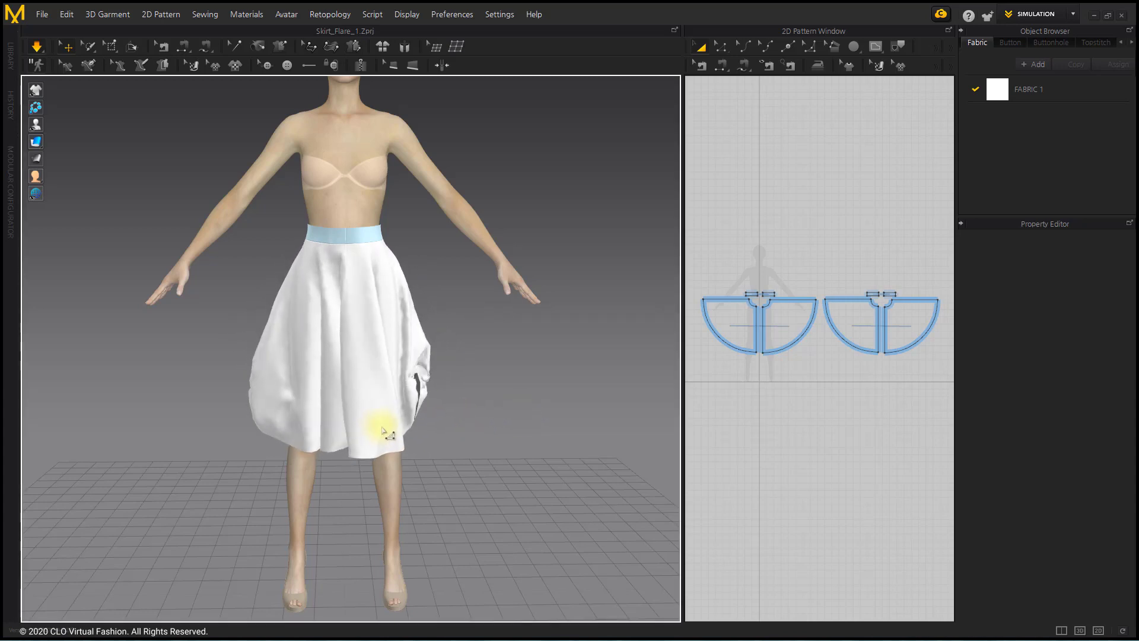
pyautogui.click(755, 320)
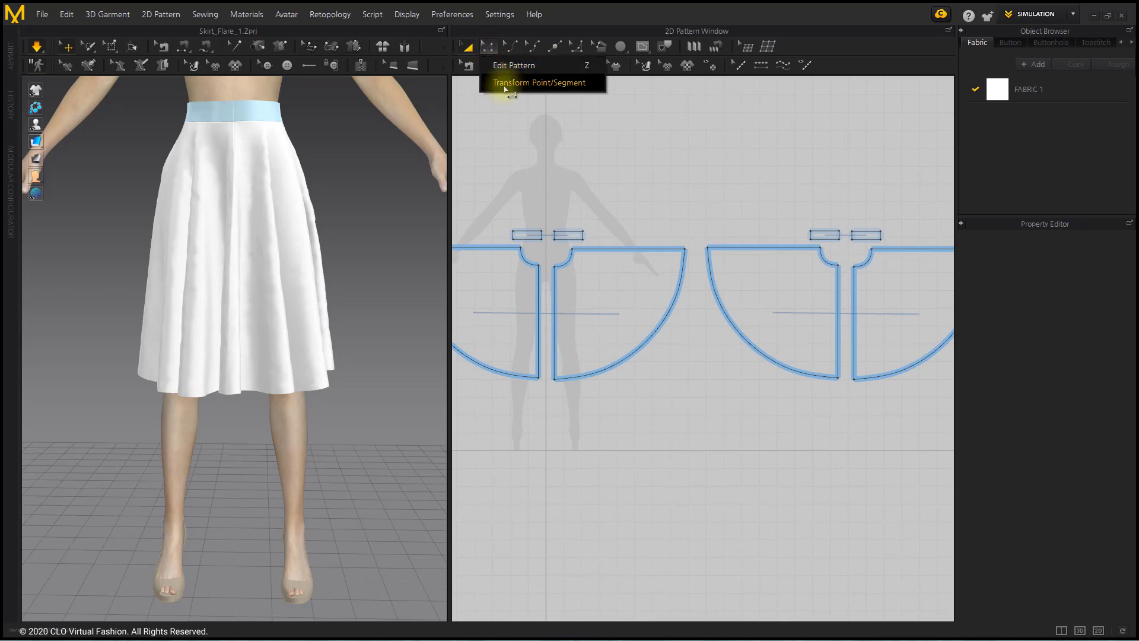
# Step: Move the panels' side waist segments upward with Transform Point/Segment
pyautogui.click(606, 250)
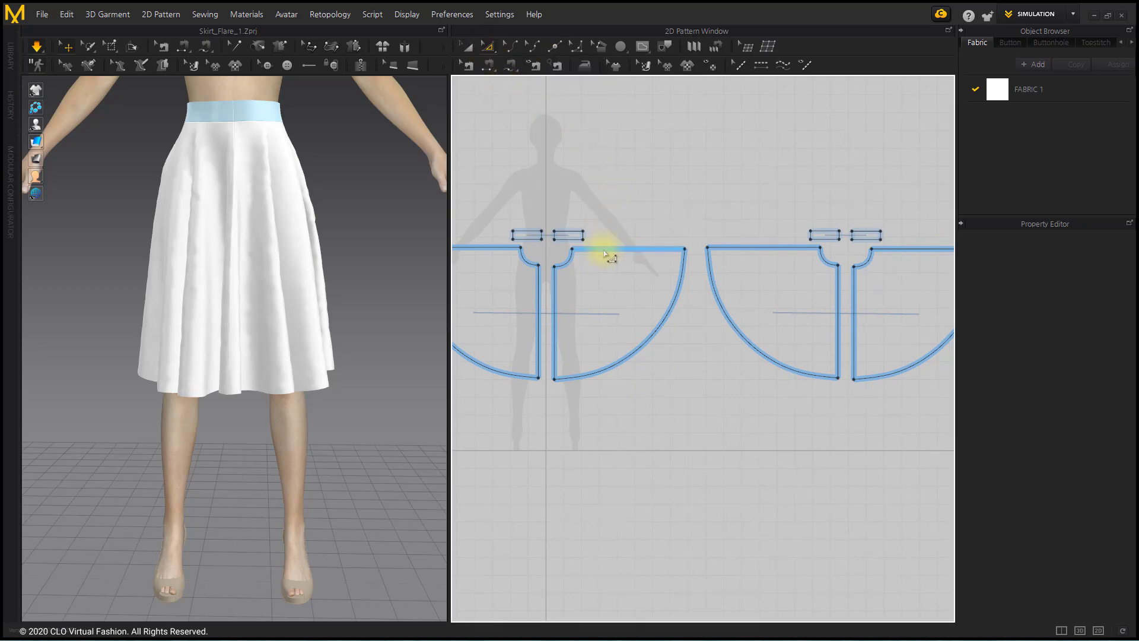
pyautogui.click(603, 251)
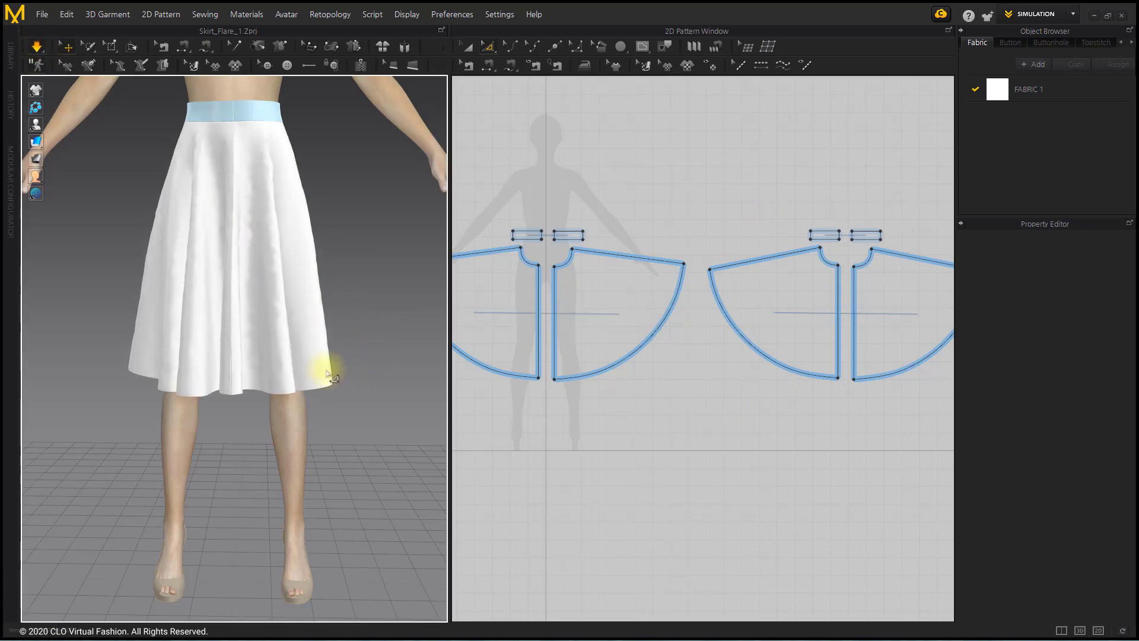
pyautogui.click(509, 312)
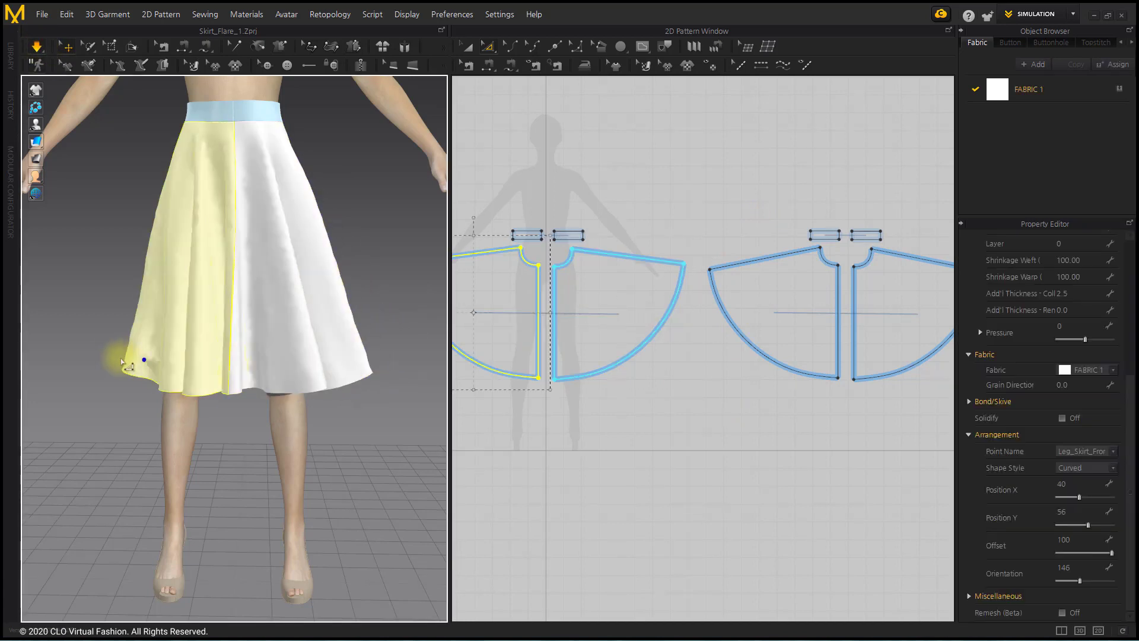
pyautogui.click(541, 113)
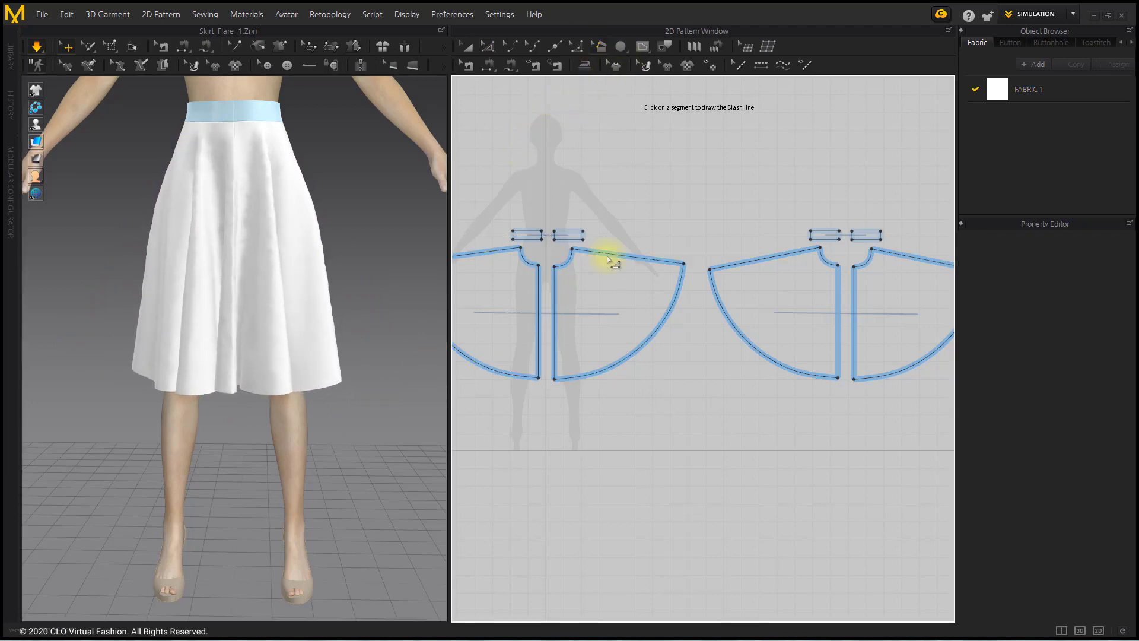
# Step: Draw slash lines across the front panels and spread them for extra flare
pyautogui.click(614, 262)
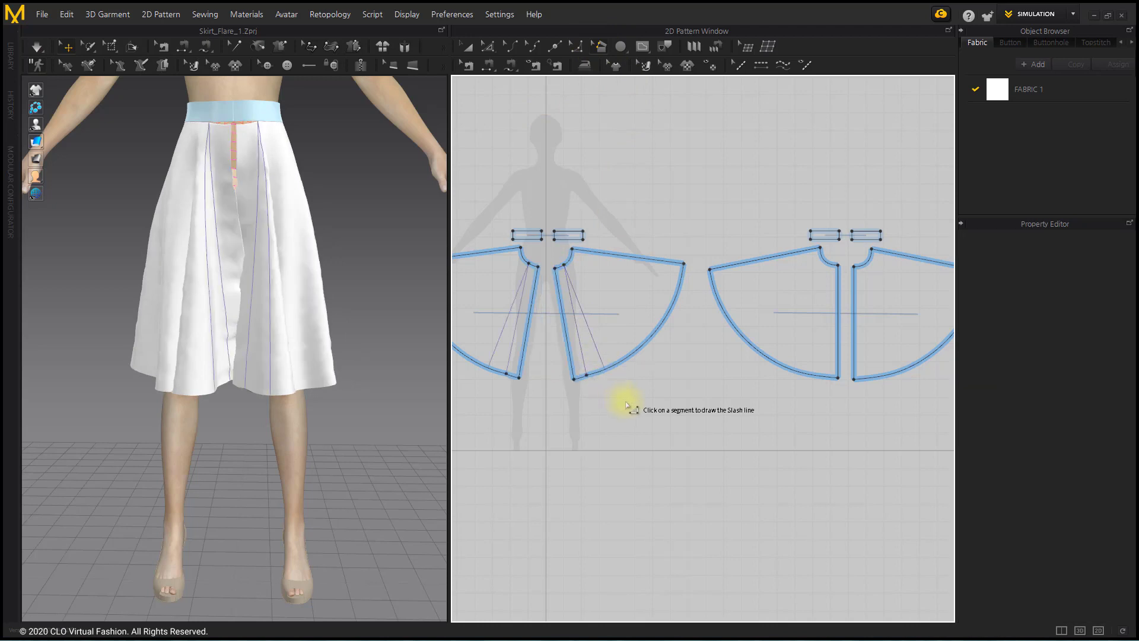
pyautogui.click(36, 46)
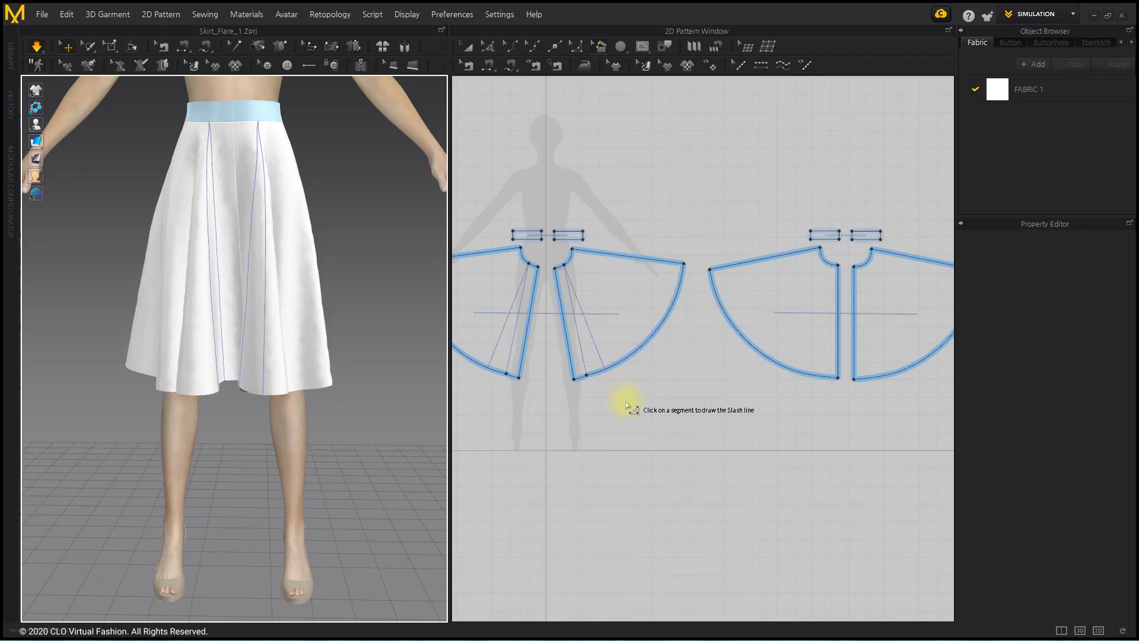
pyautogui.moveTo(581, 266)
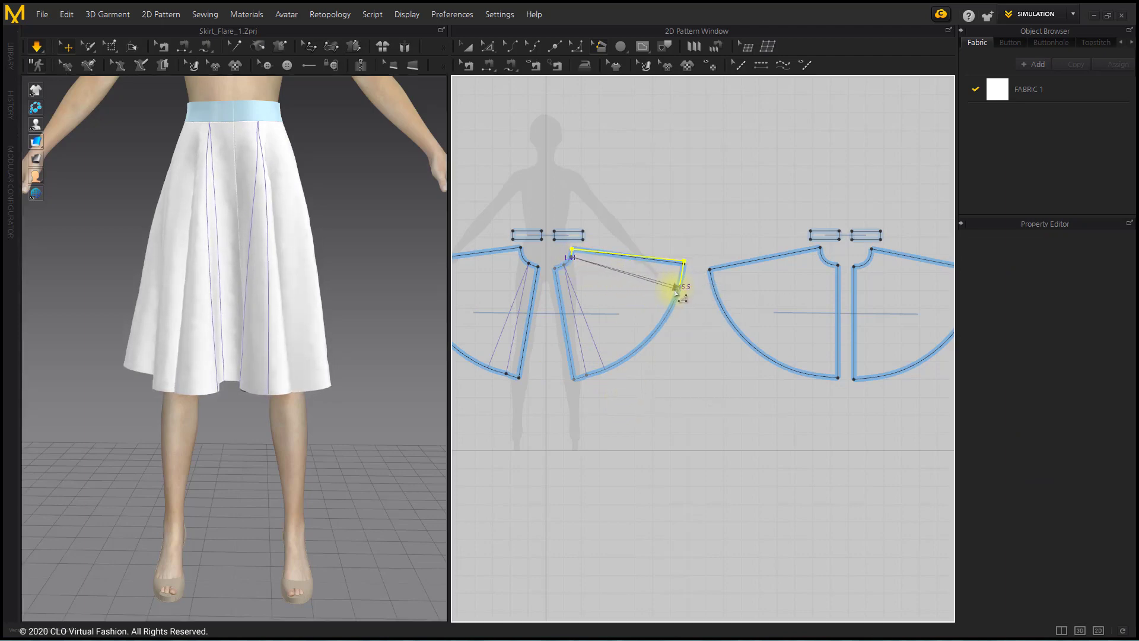
pyautogui.moveTo(676, 356)
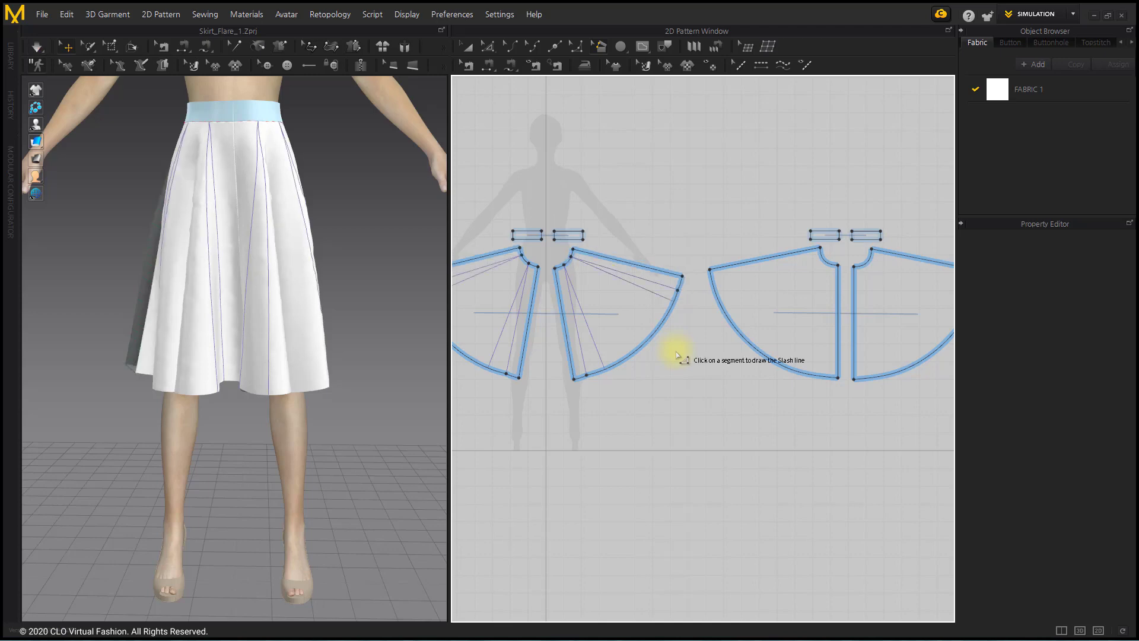
pyautogui.click(36, 47)
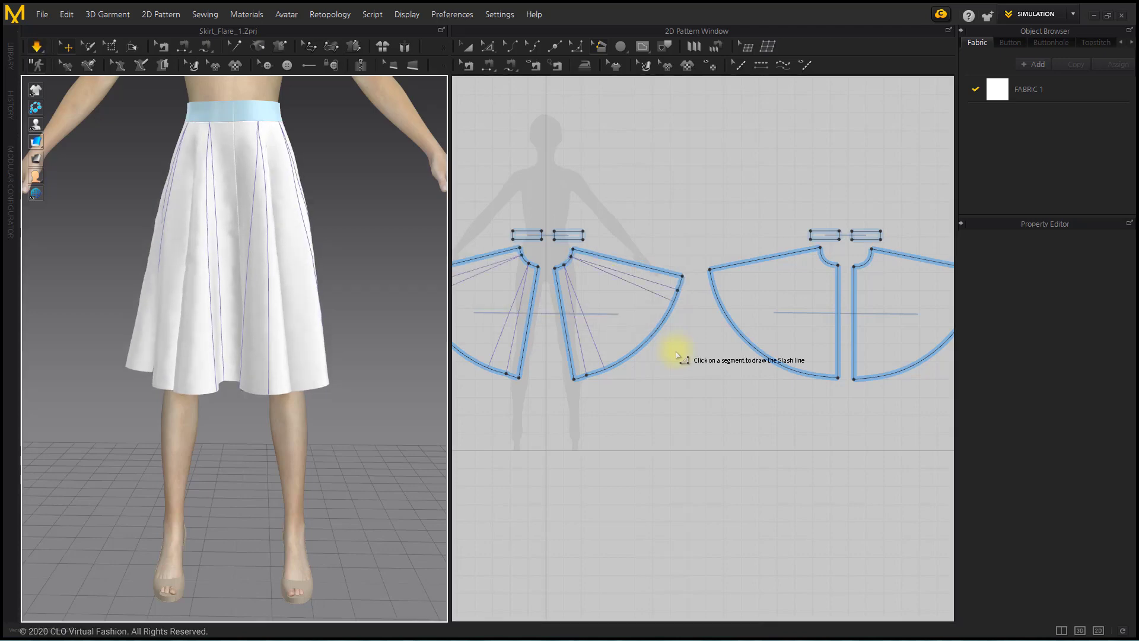